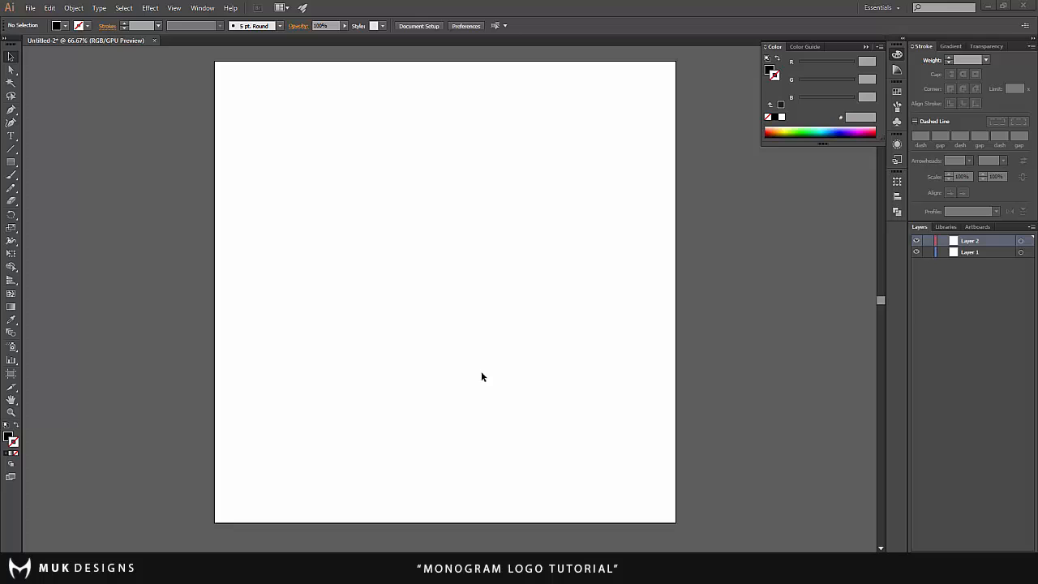
mouse_move(467, 371)
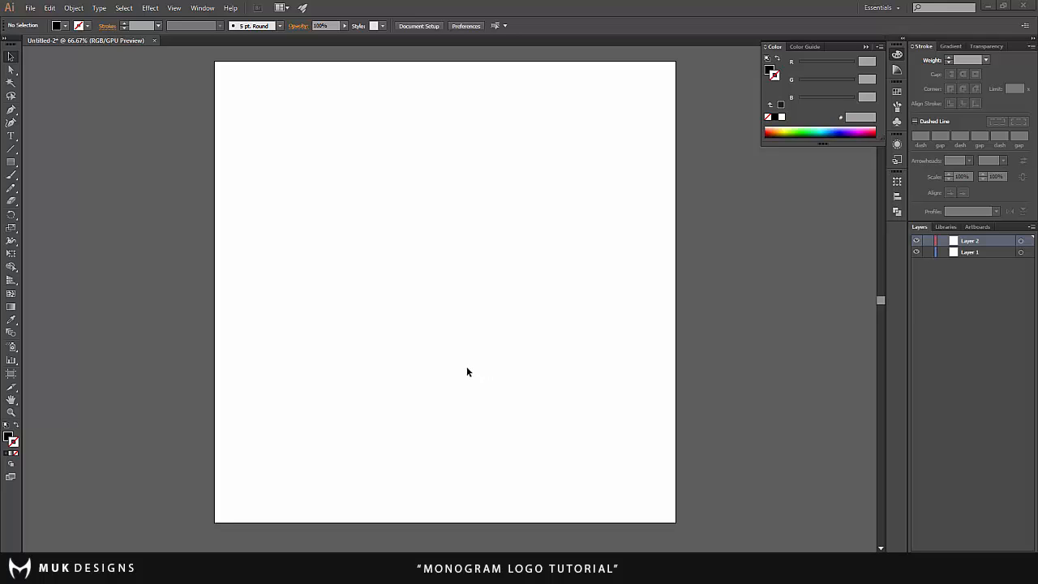
mouse_move(229, 213)
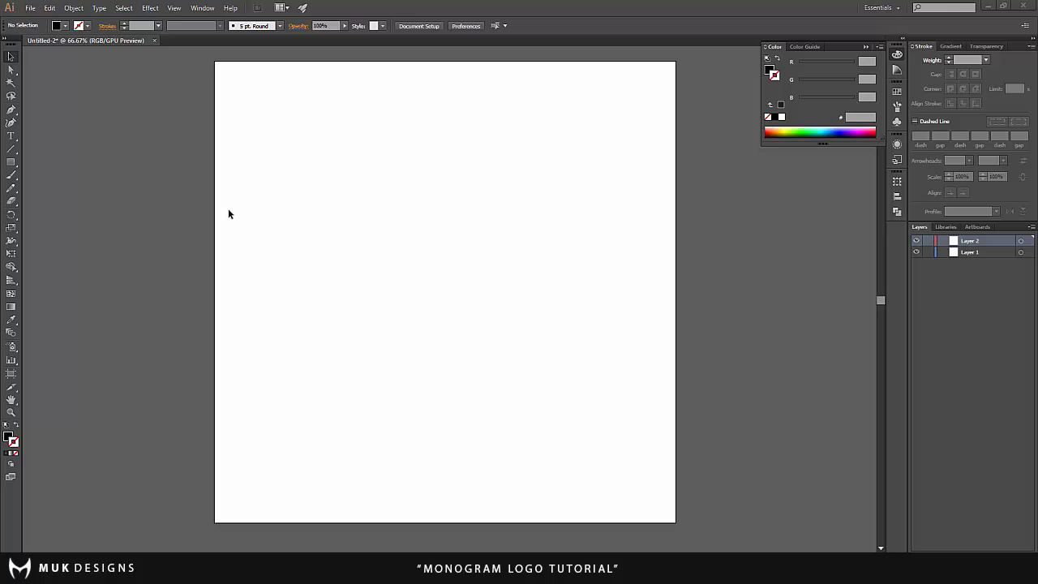
mouse_move(268, 98)
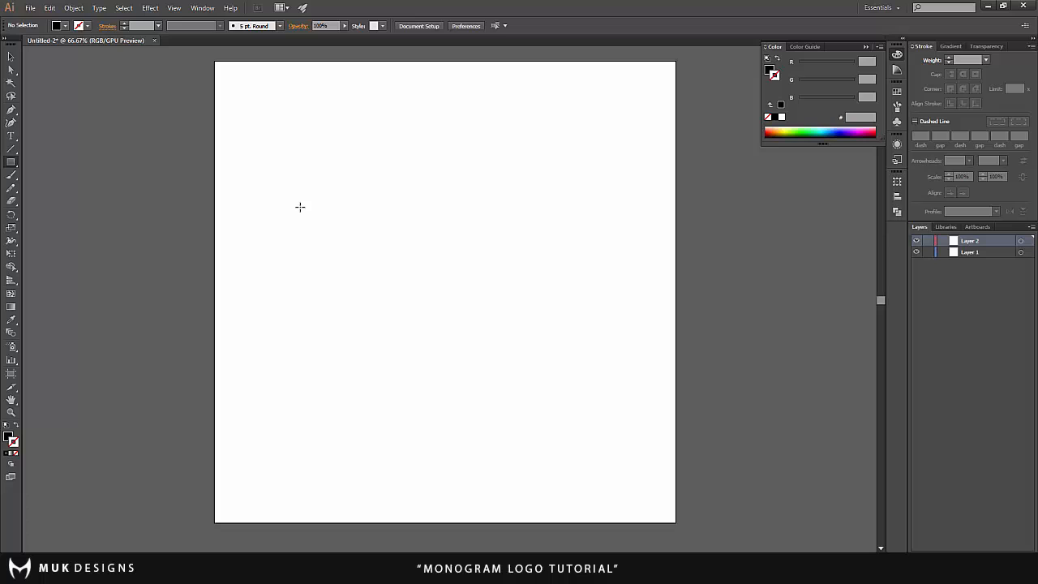
- Draw a long black horizontal bar near the top and select the matching middle bar
drag(300, 206, 409, 228)
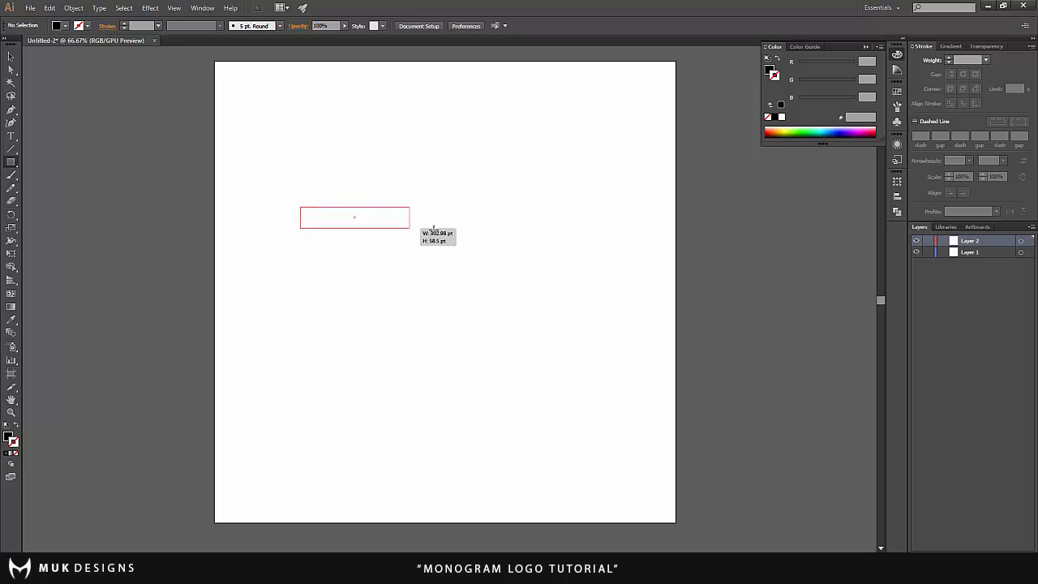
drag(410, 219, 503, 221)
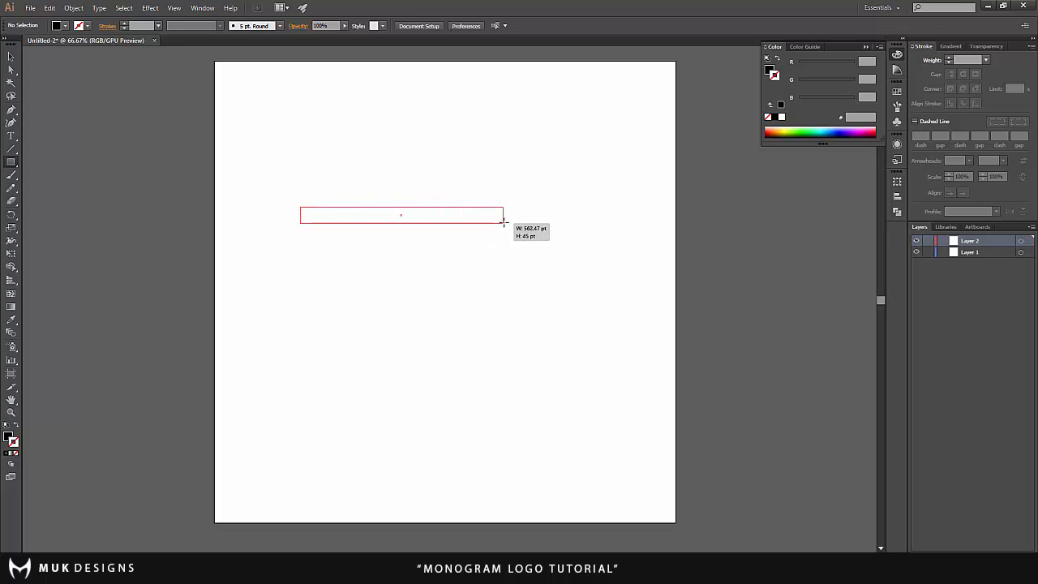
drag(302, 209, 503, 222)
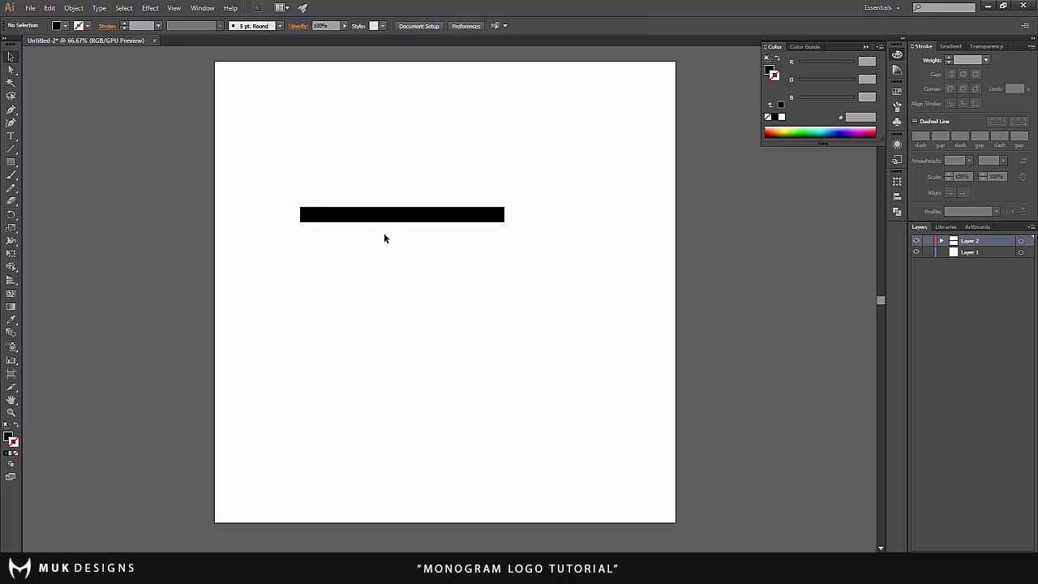
click(402, 214)
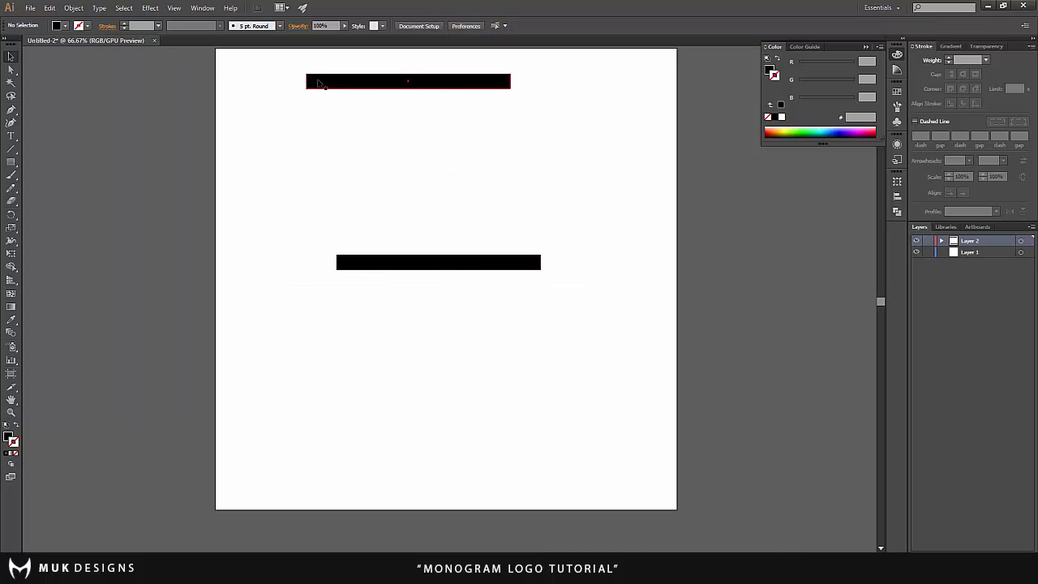
click(381, 119)
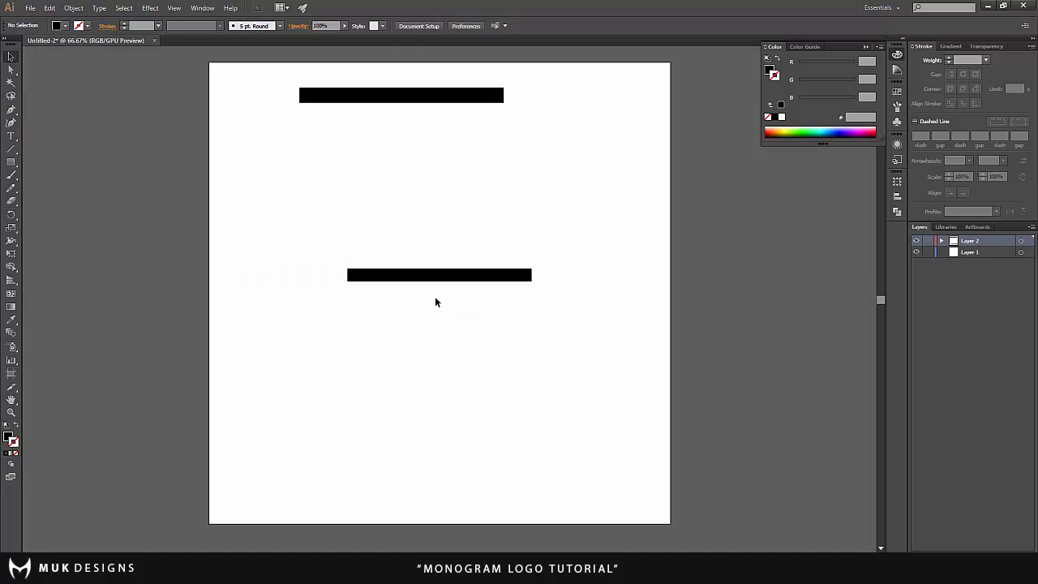
click(439, 275)
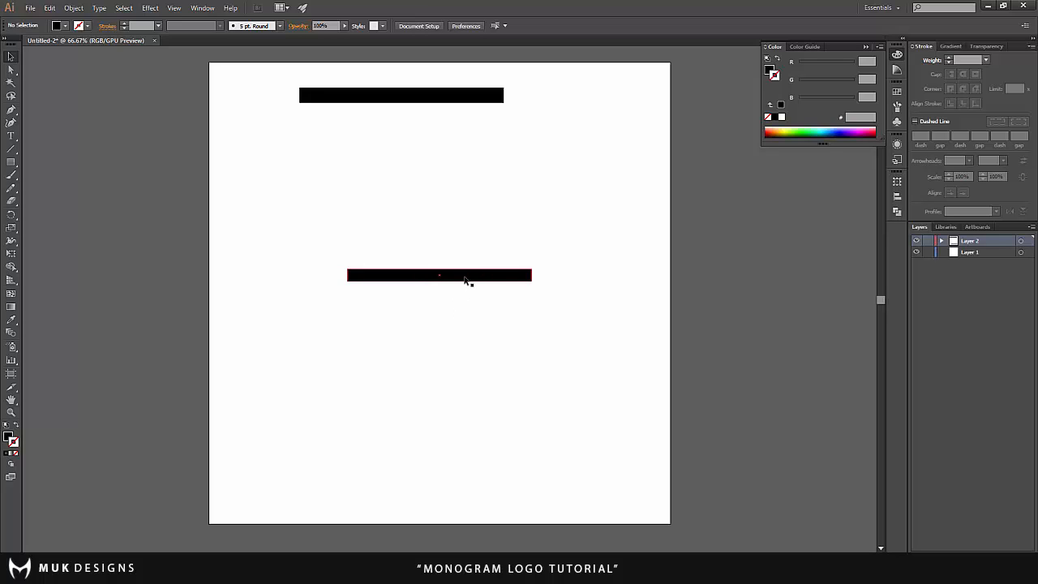
- Rotate the bar copy 90° into an upright leg at the middle bar's left end
right_click(397, 353)
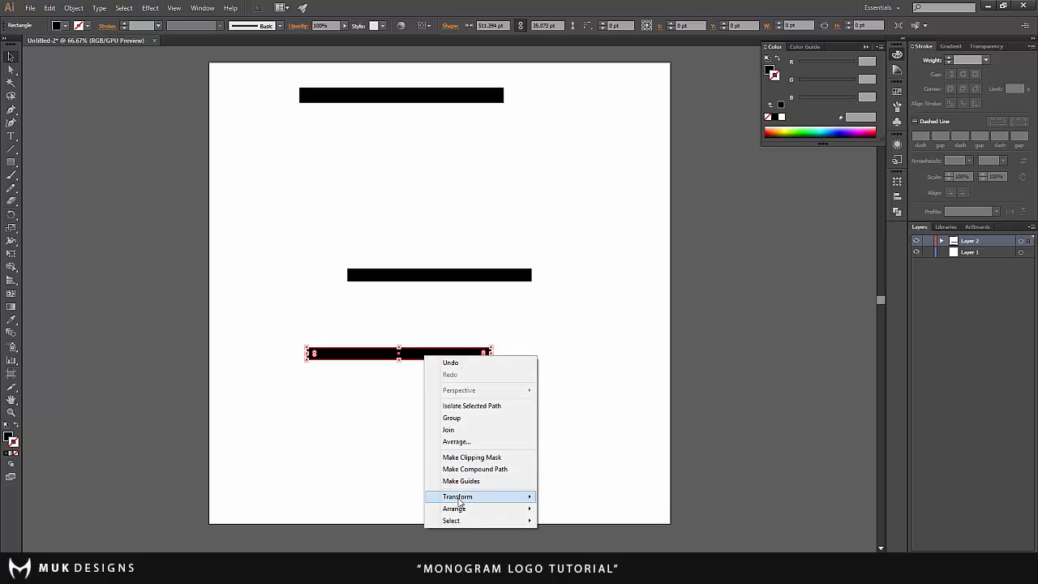
click(563, 430)
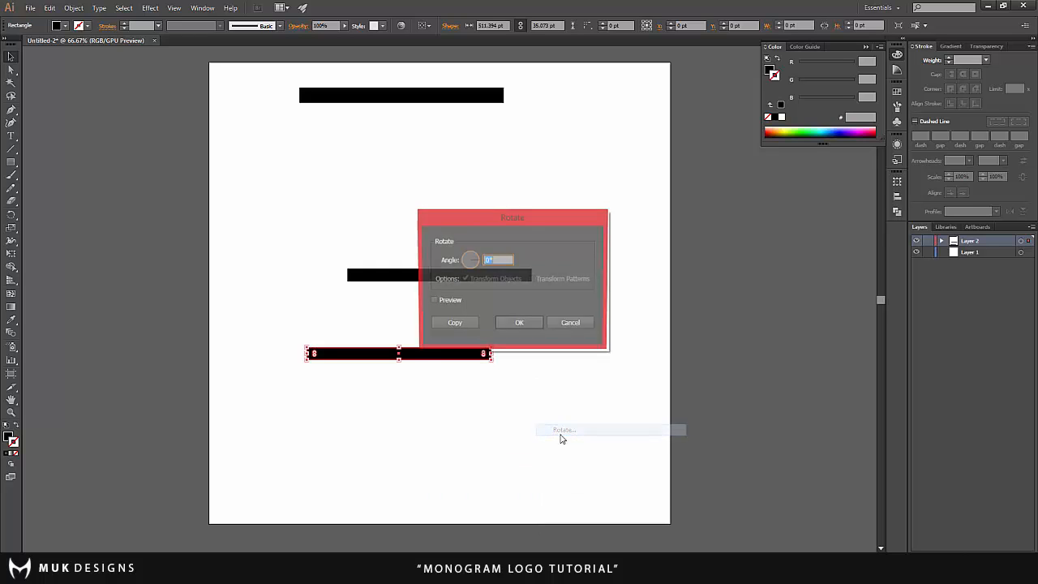
click(519, 322)
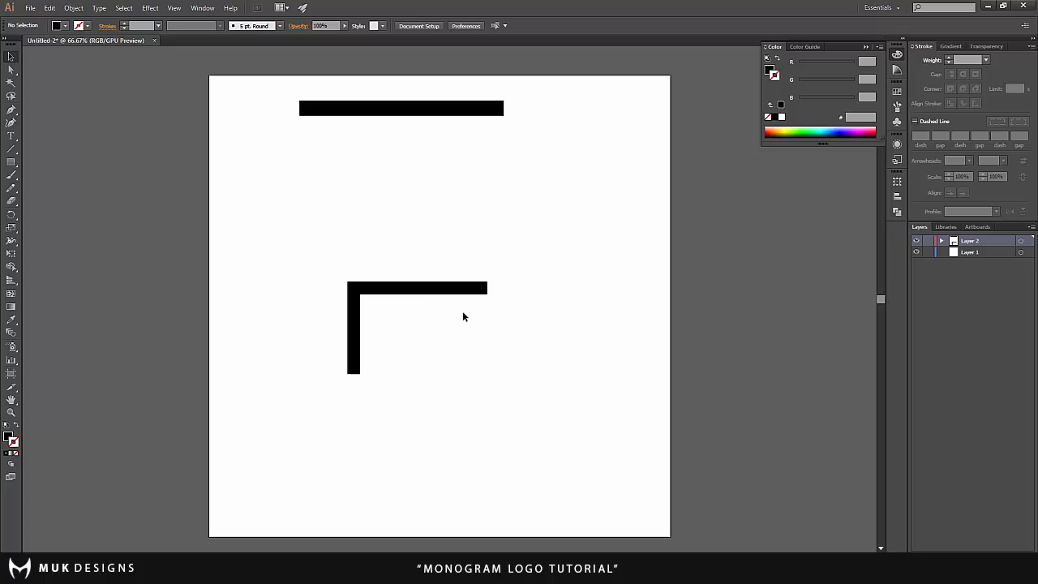
mouse_move(429, 311)
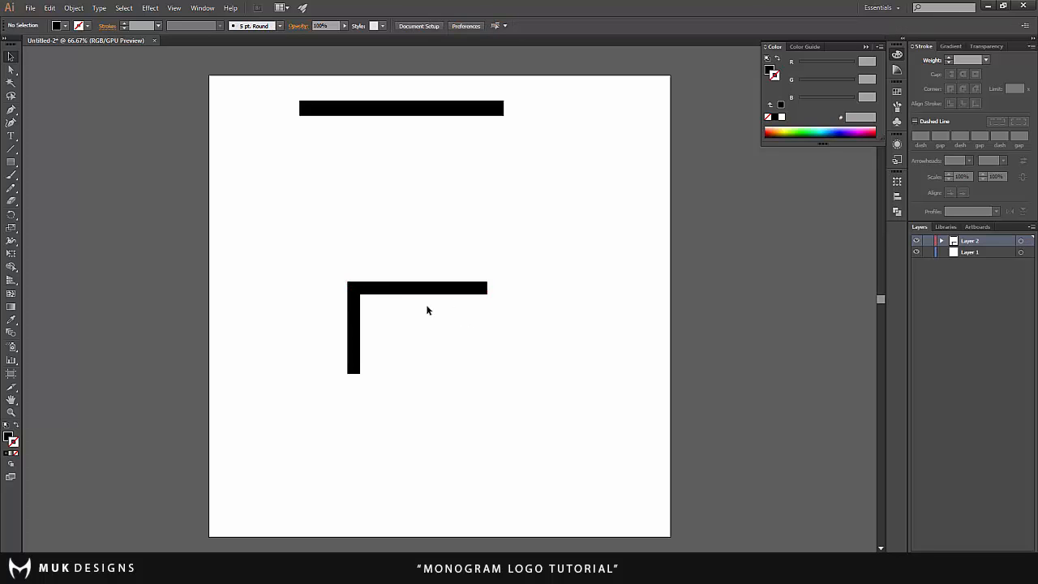
- Place a bar copy above the corner, and move another to the right end for a 45° diagonal
drag(417, 285, 417, 260)
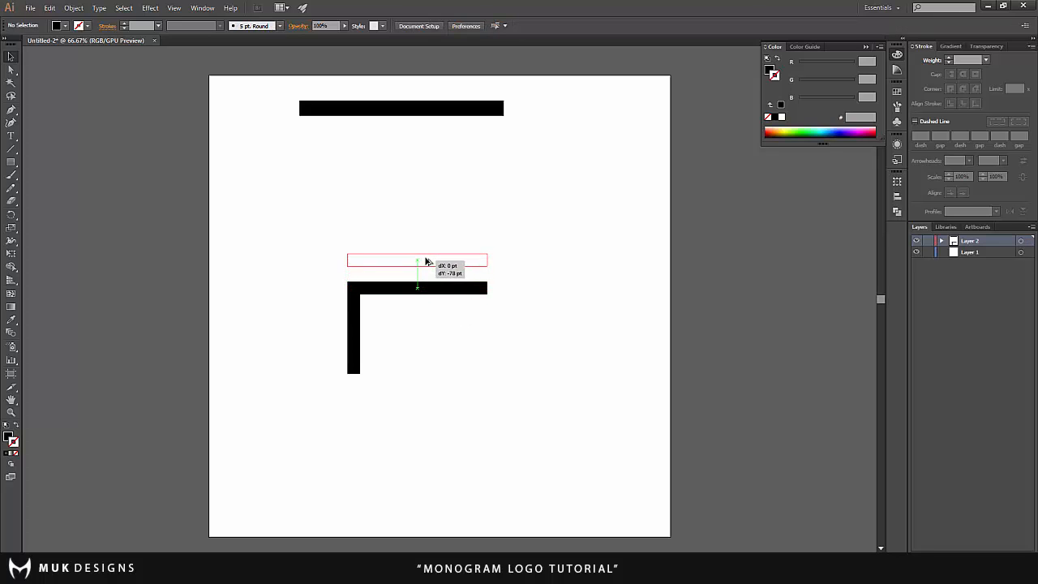
drag(417, 259, 418, 236)
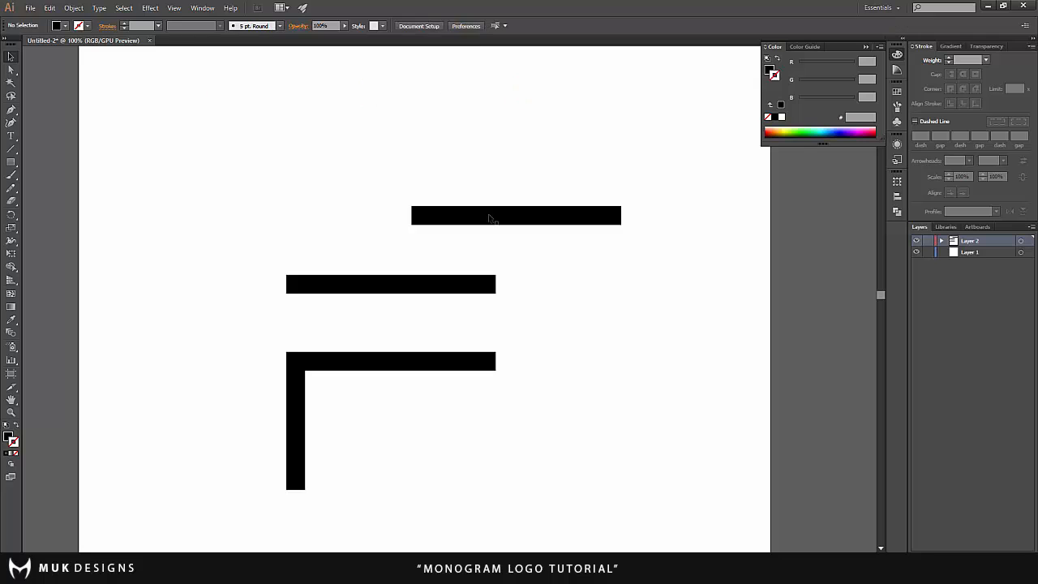
drag(515, 215, 620, 278)
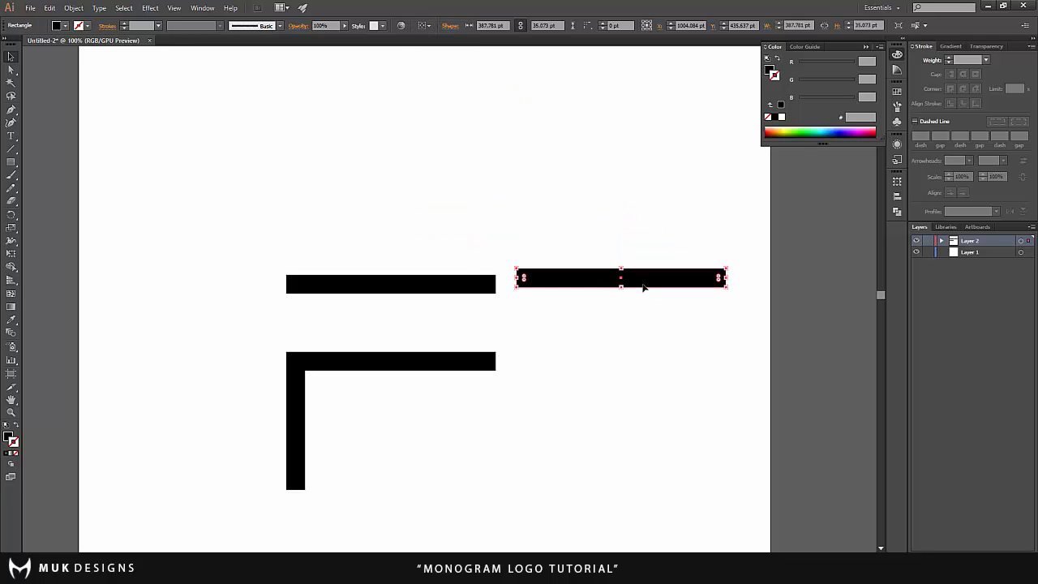
right_click(620, 280)
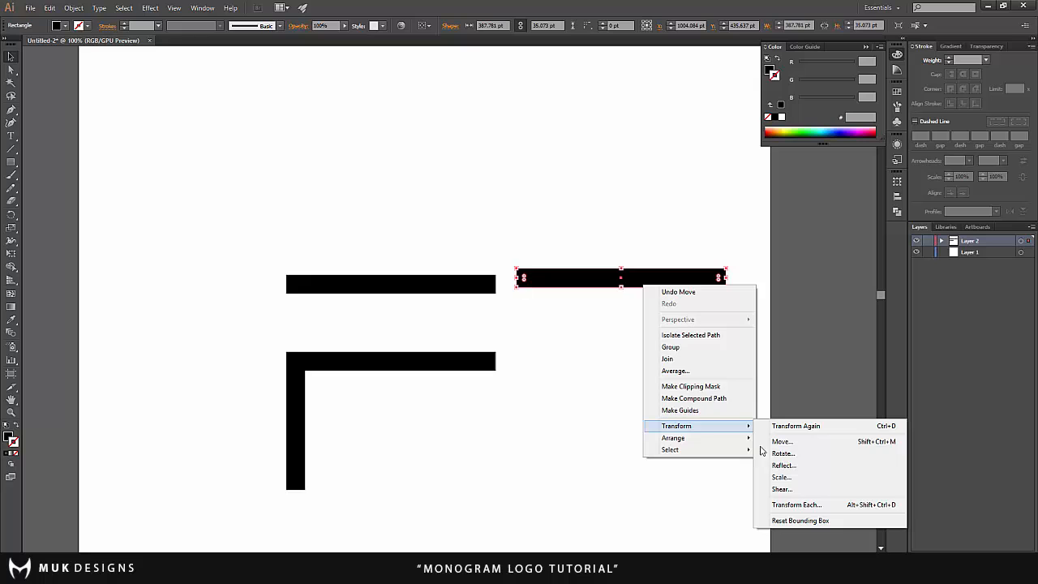
click(782, 453)
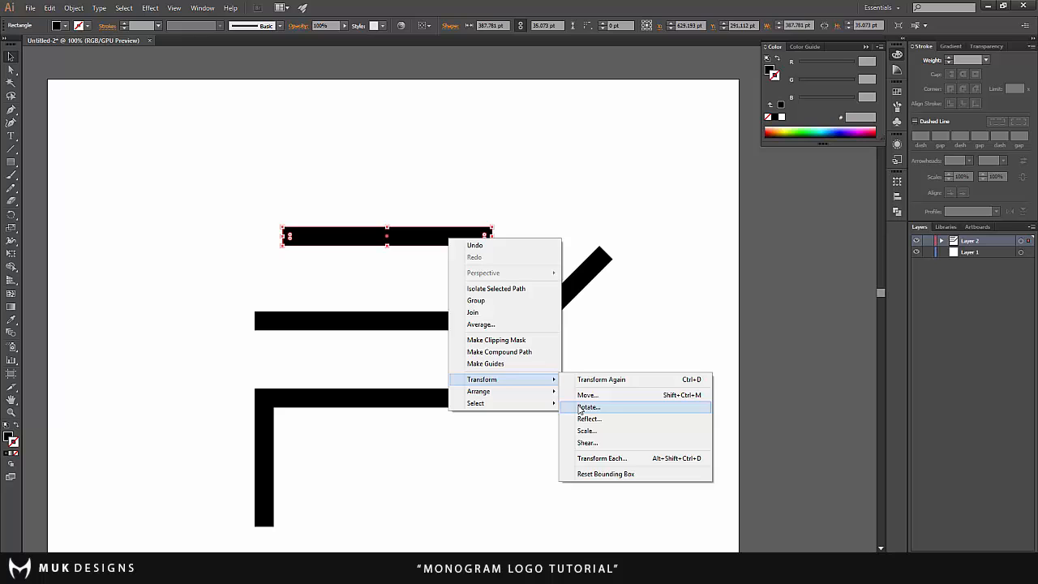
- Rotate the top bar copy 90° so it stands upright across the diagonal
click(588, 407)
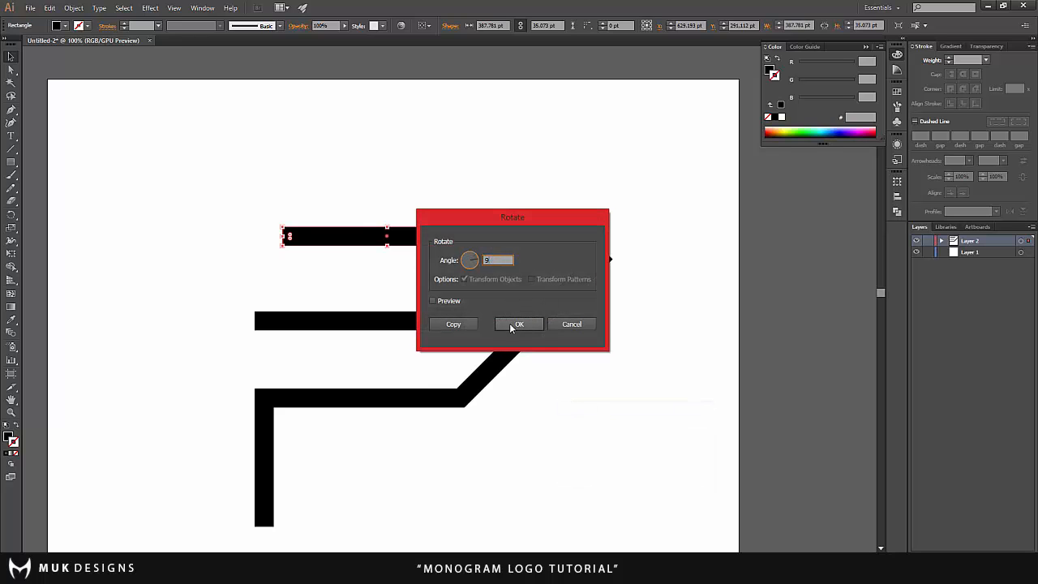
click(519, 324)
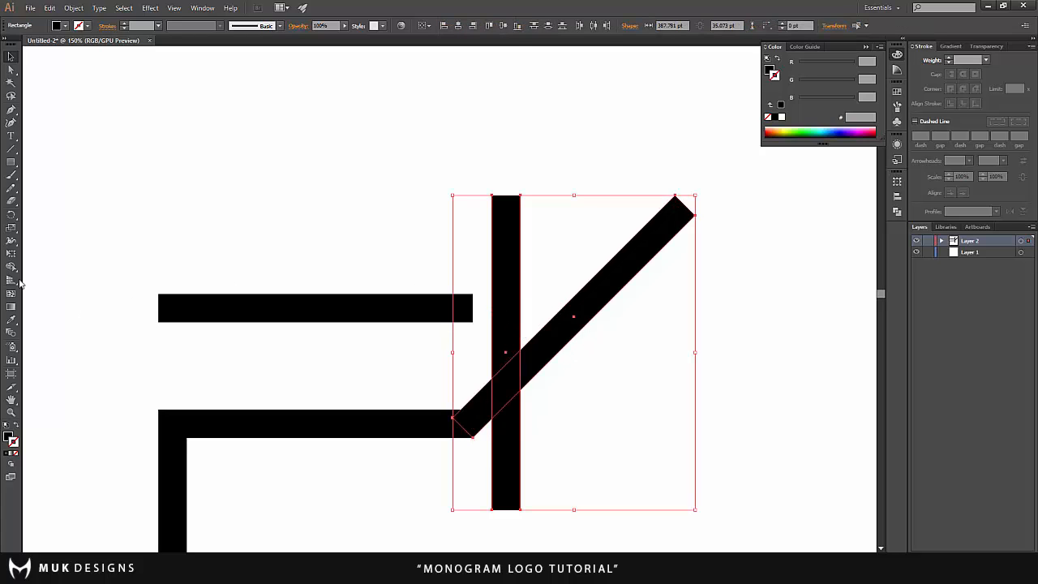
mouse_move(13, 266)
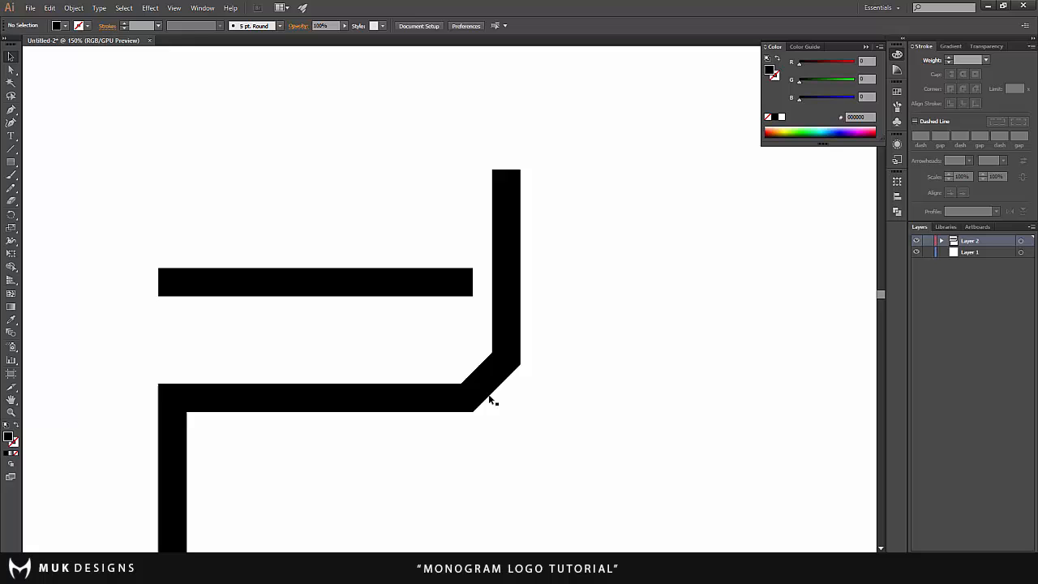
- Copy the angled corner piece to the right and mirror it
click(486, 373)
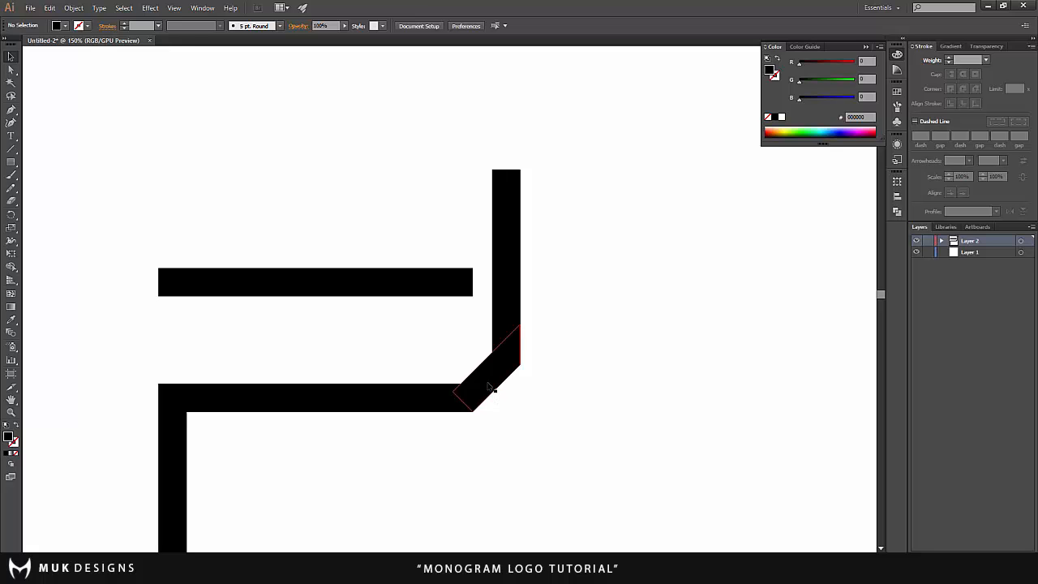
drag(486, 389, 596, 325)
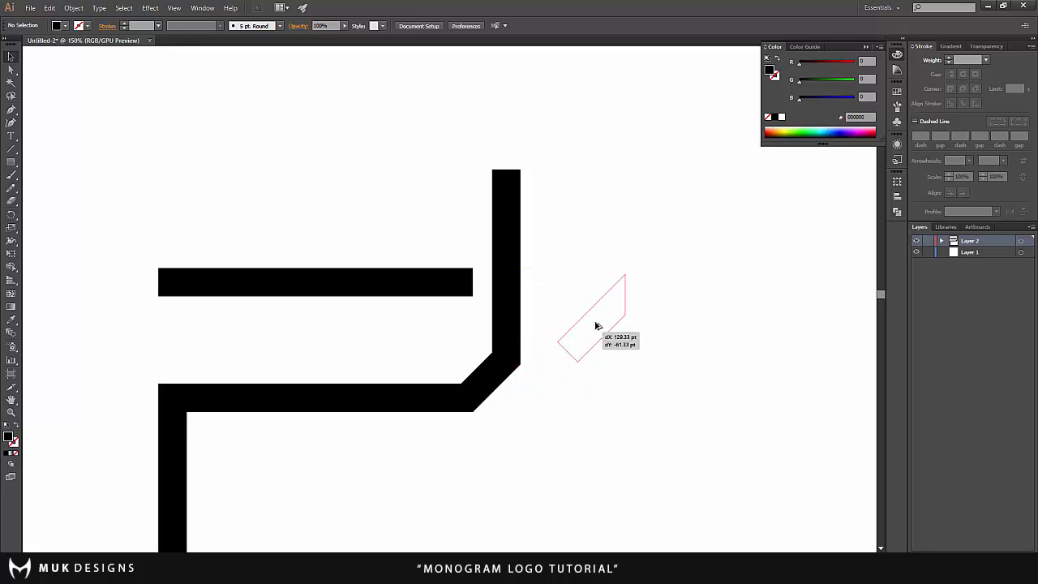
right_click(596, 324)
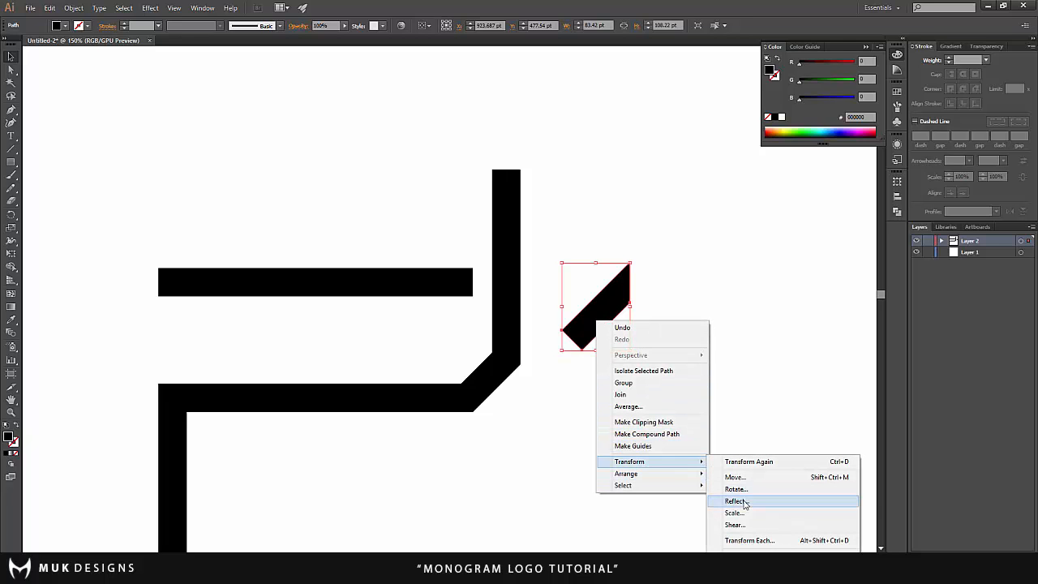
click(734, 500)
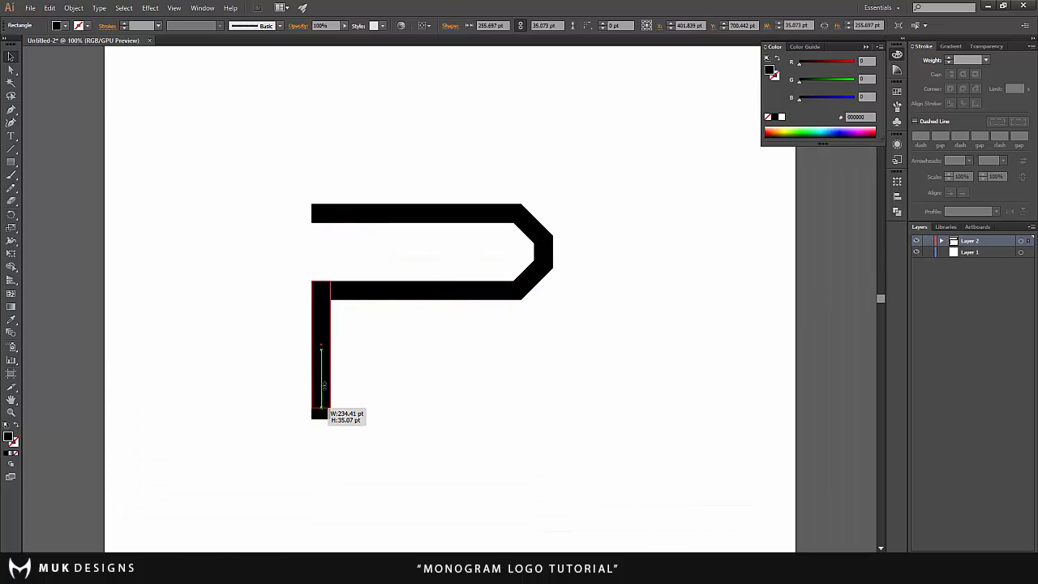
- Place a bar under the bowl, tilt it into a diagonal leg, and attach a vertical stem
click(331, 345)
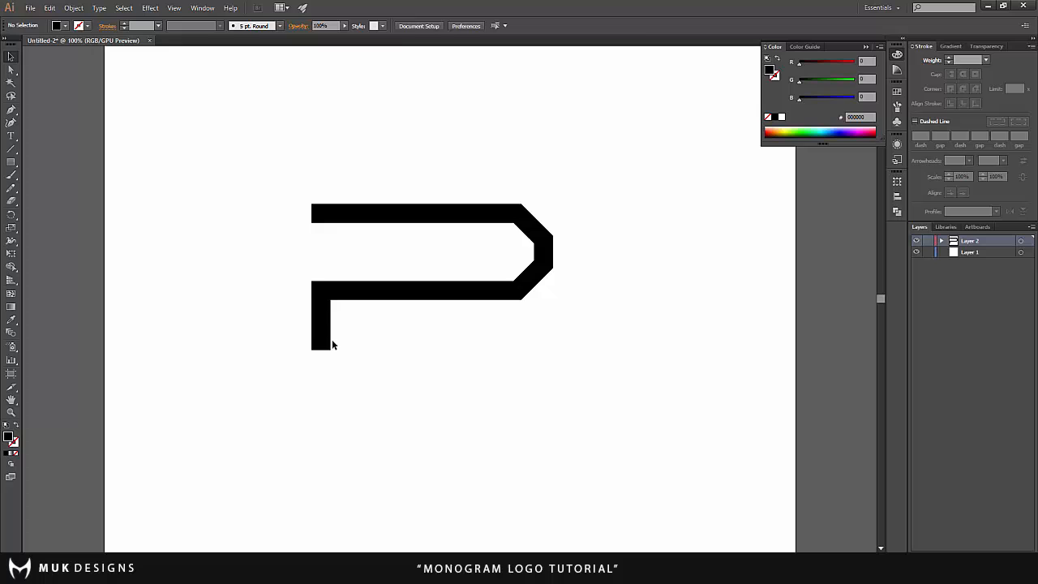
click(320, 316)
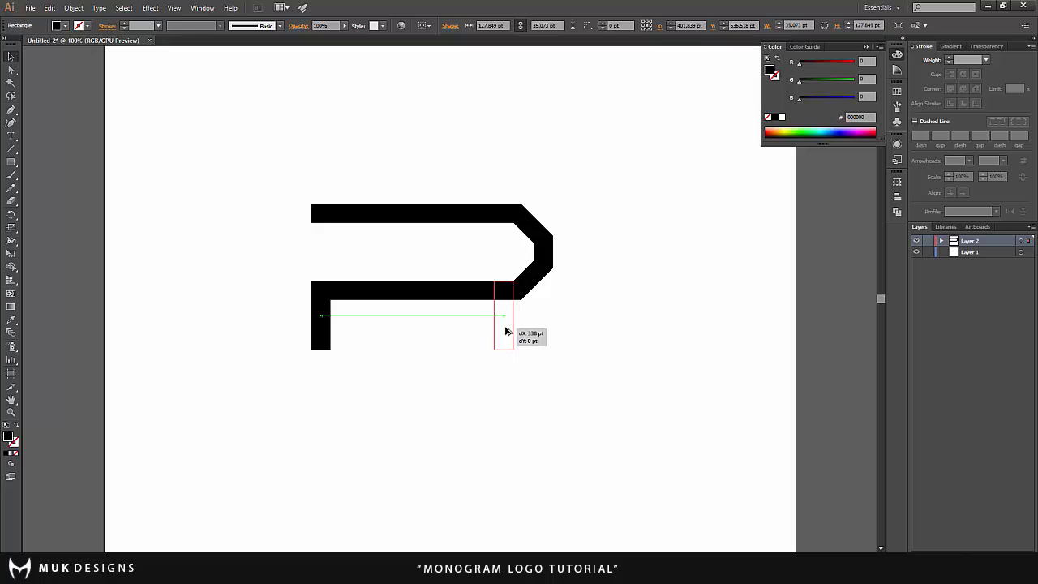
drag(507, 331, 476, 332)
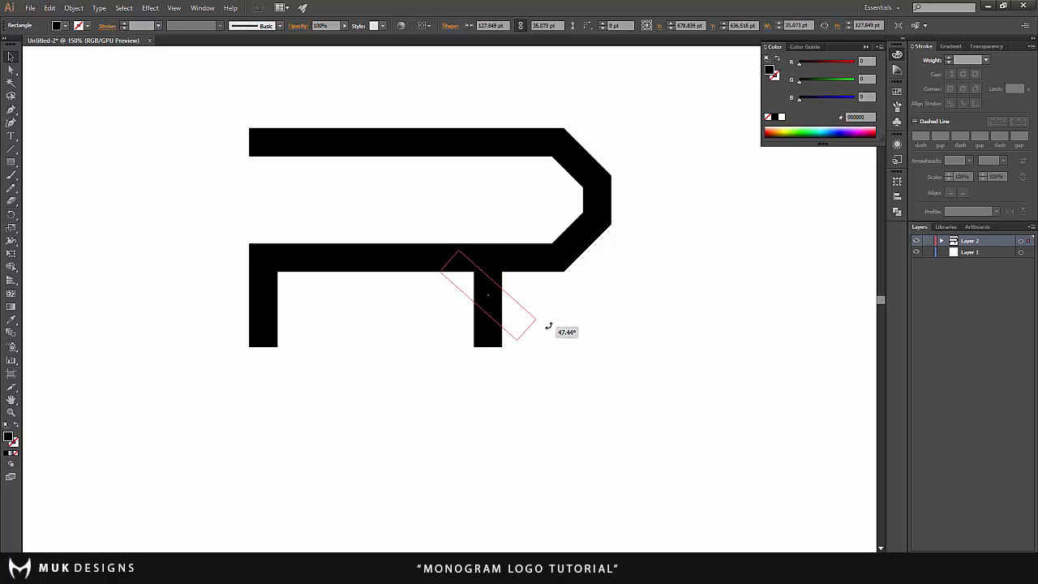
drag(486, 296, 506, 296)
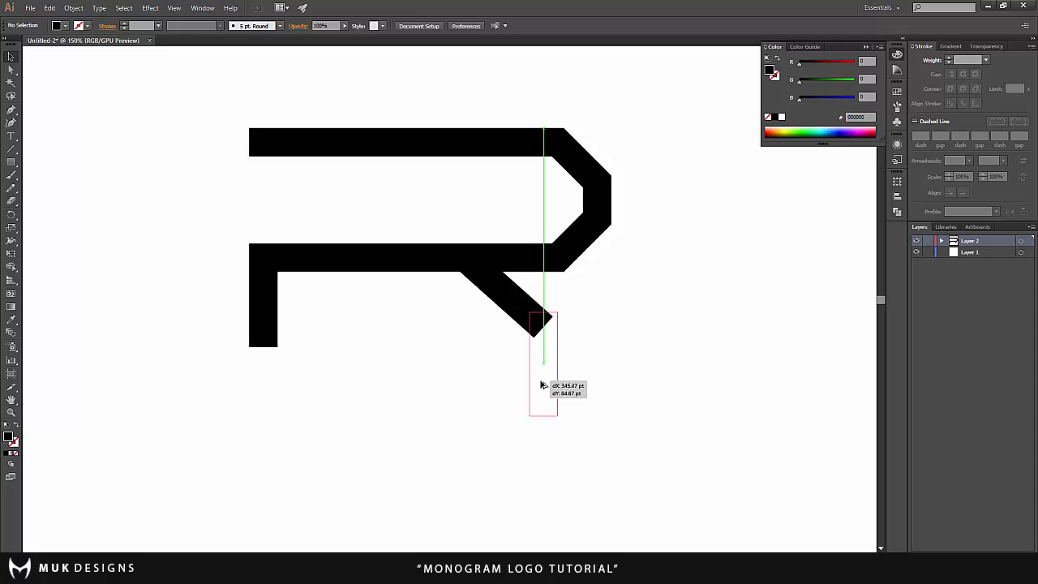
drag(539, 320, 539, 418)
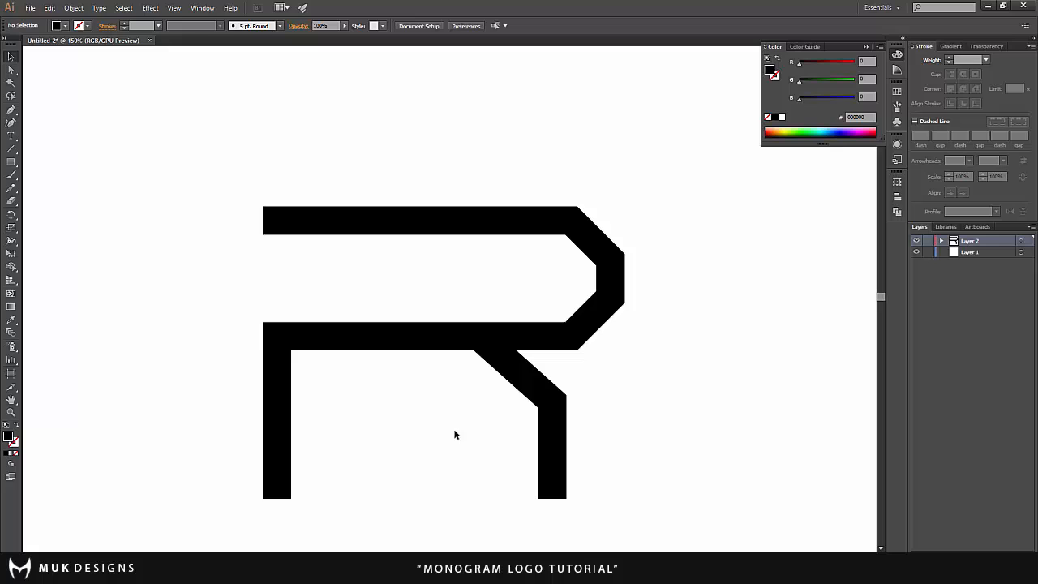
mouse_move(322, 399)
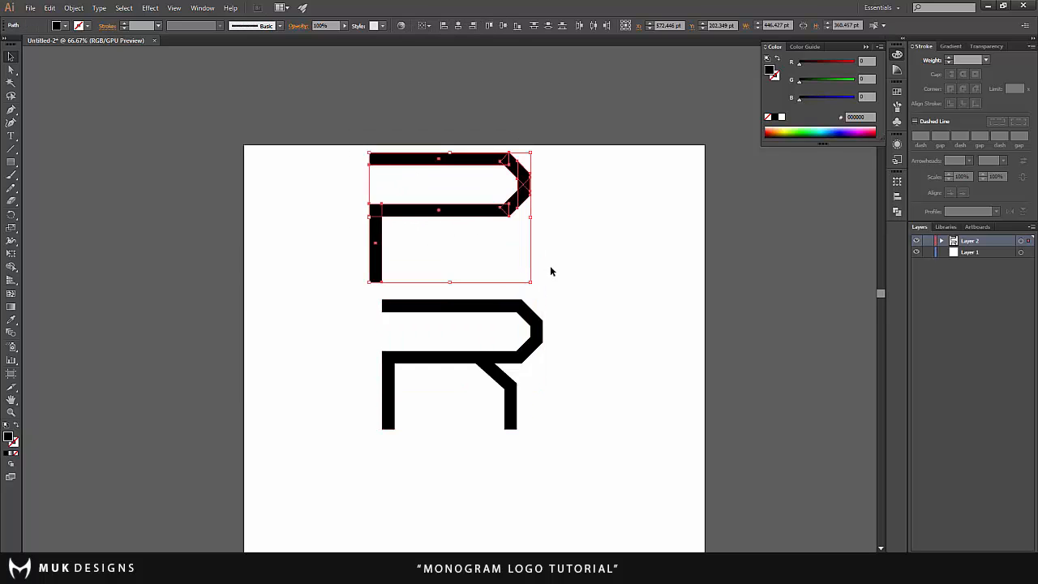
mouse_move(719, 258)
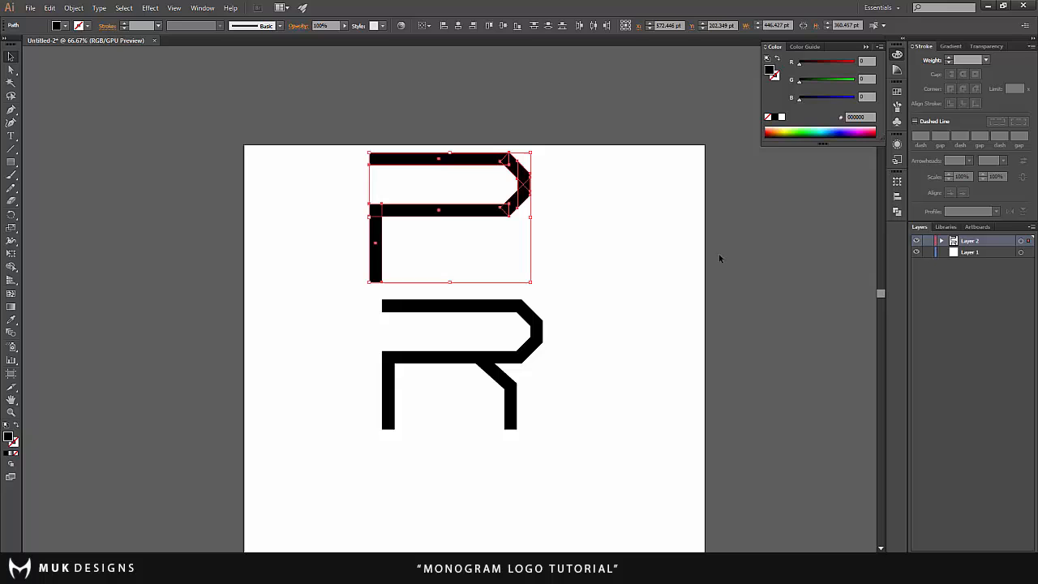
mouse_move(897, 212)
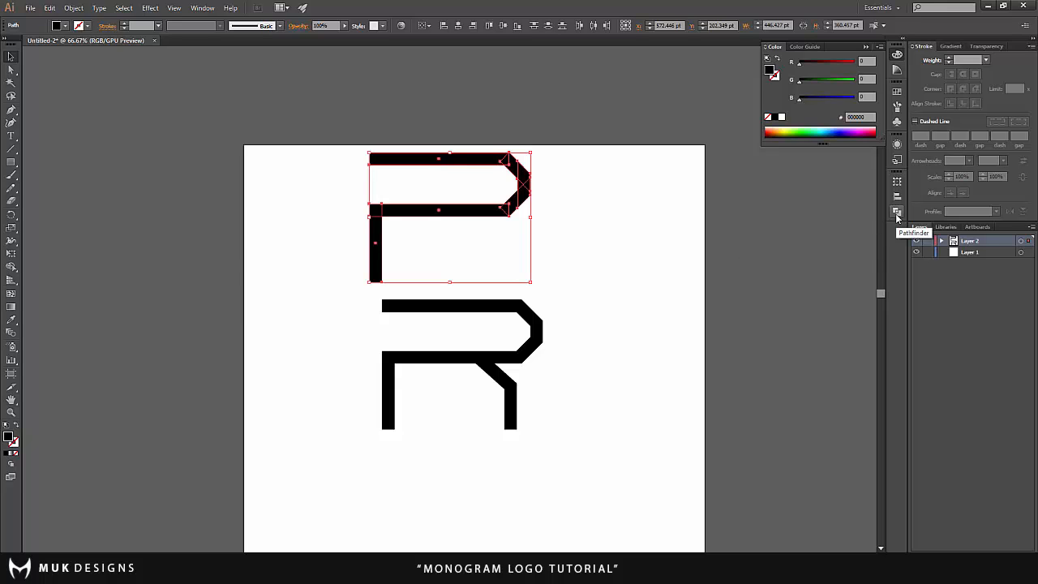
- Show the Pathfinder panel from the dock and confirm it in the Window menu
click(897, 212)
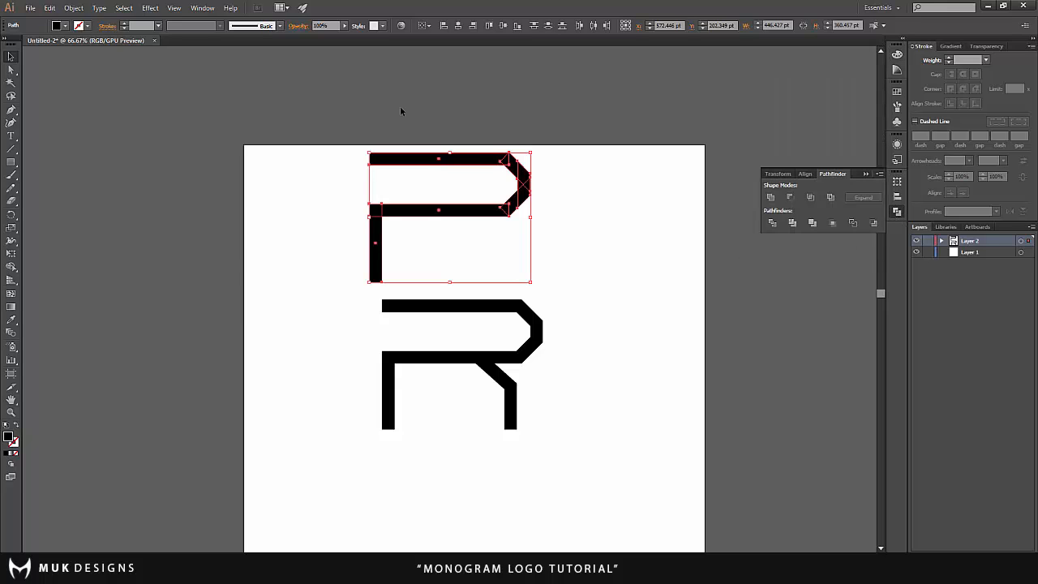
click(203, 7)
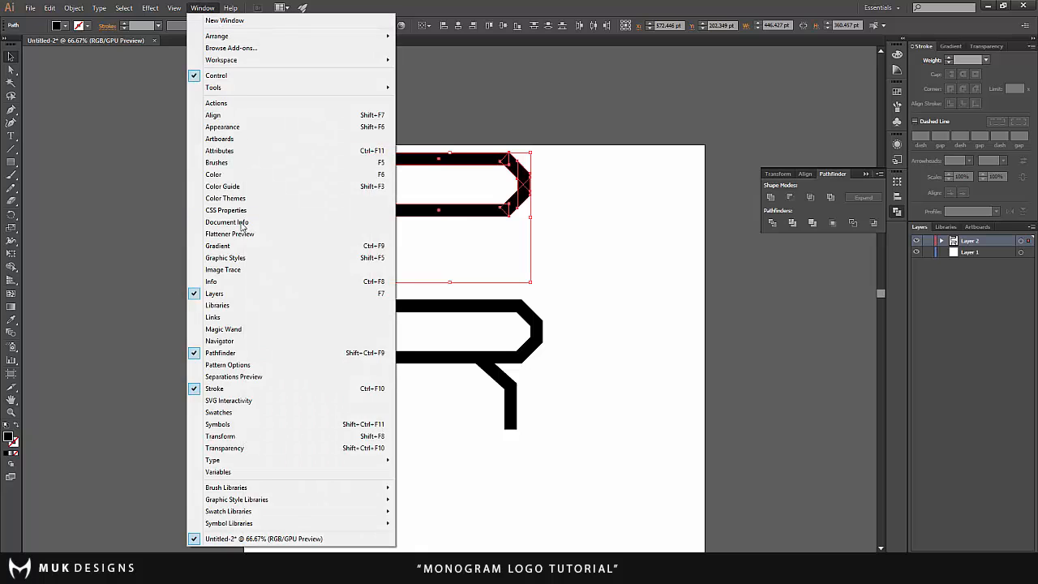
mouse_move(193, 14)
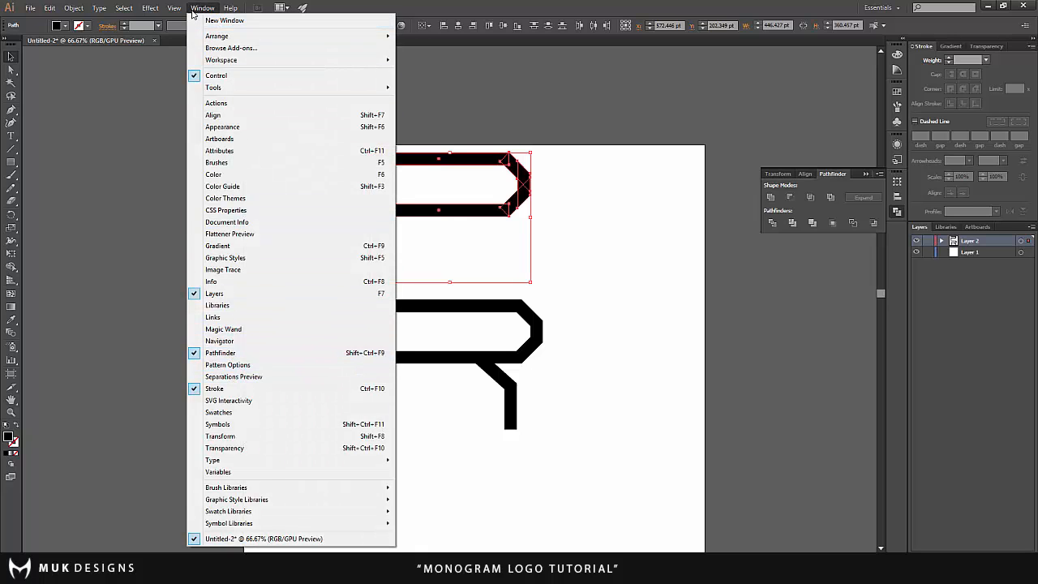
mouse_move(771, 197)
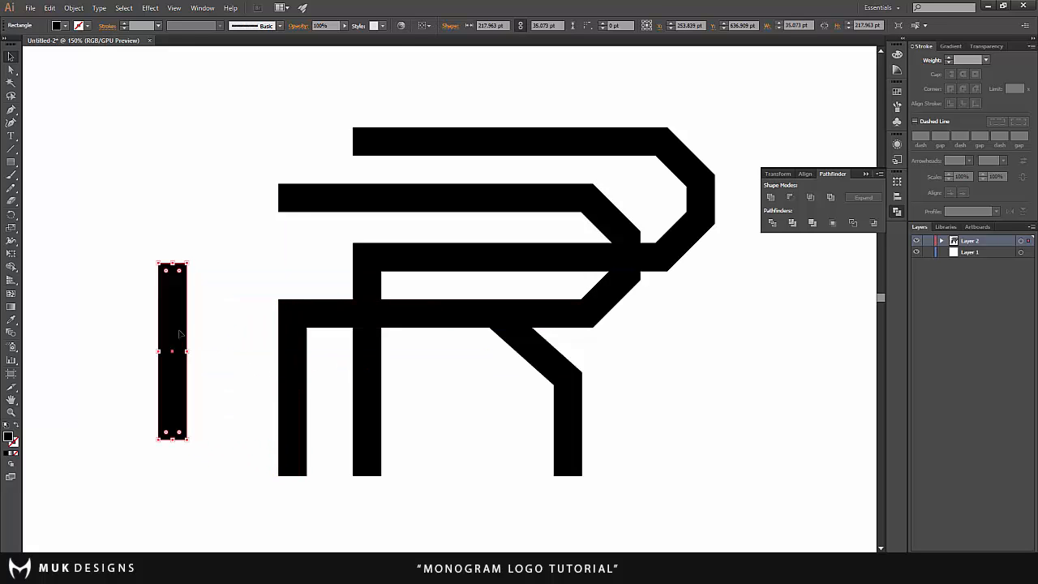
- Rotate the spare bar 90° into a horizontal foot bar under the stems
right_click(171, 350)
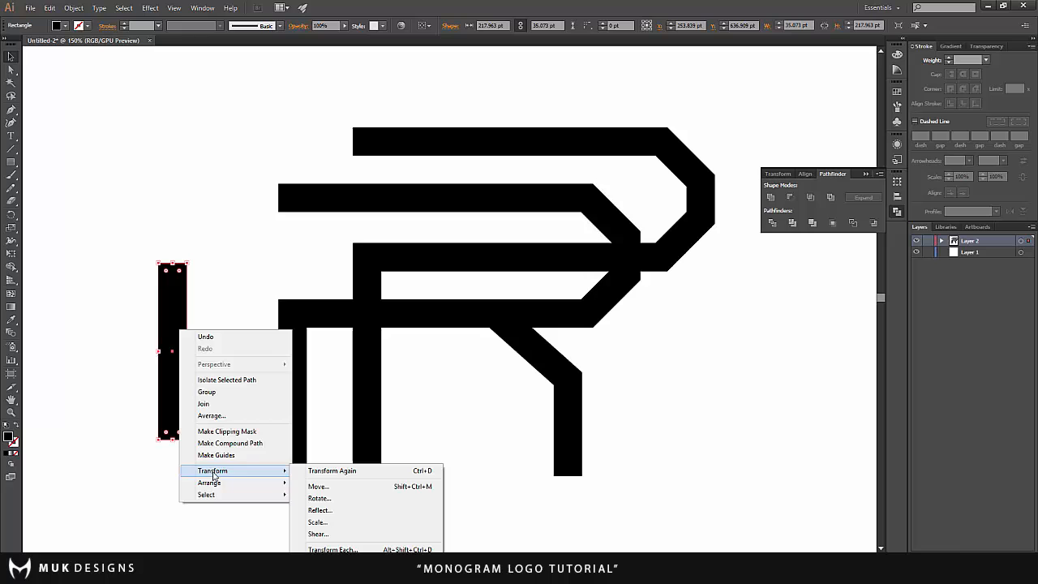
click(319, 498)
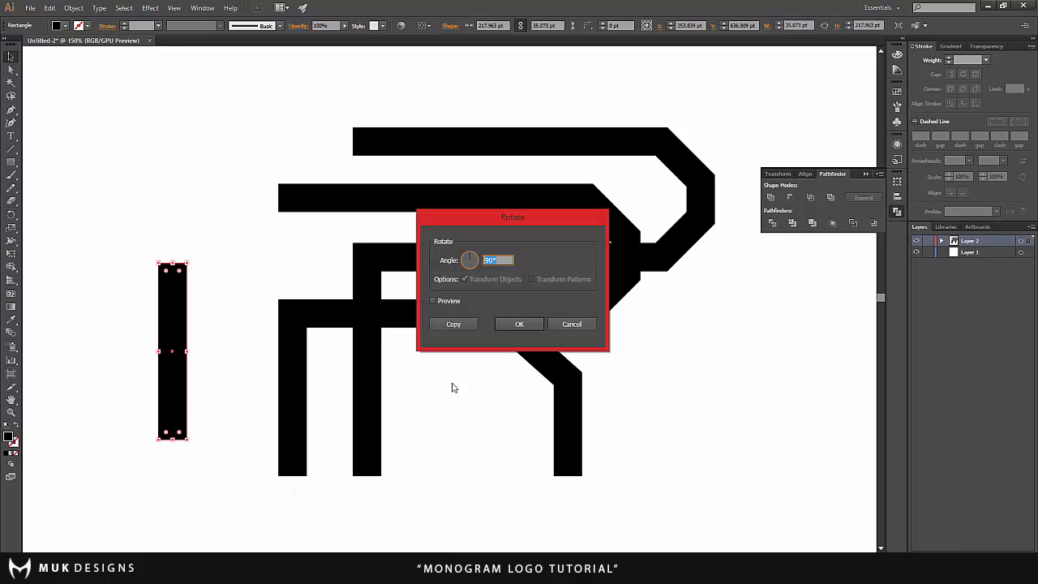
click(518, 323)
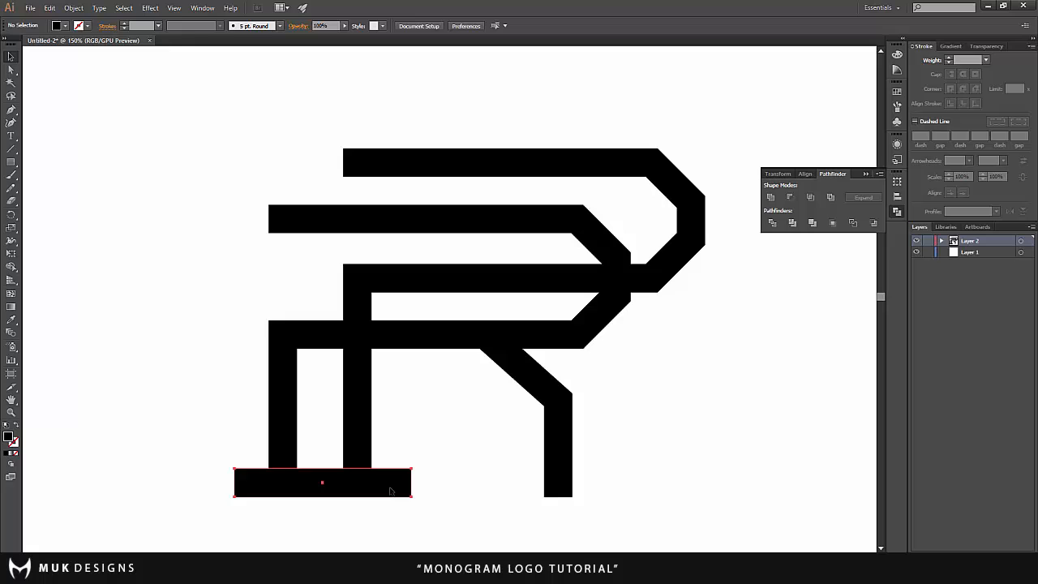
click(341, 530)
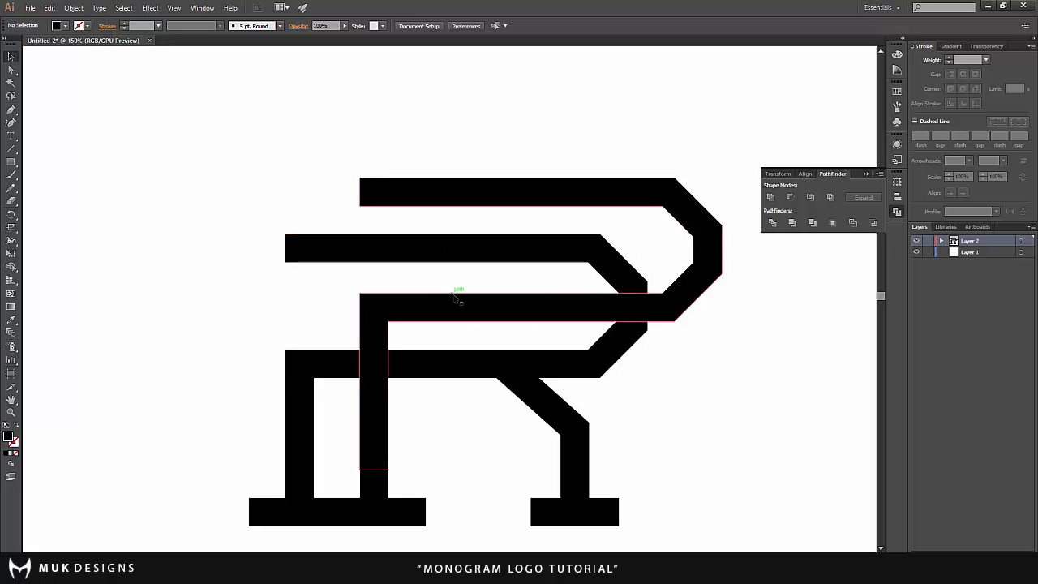
mouse_move(373, 359)
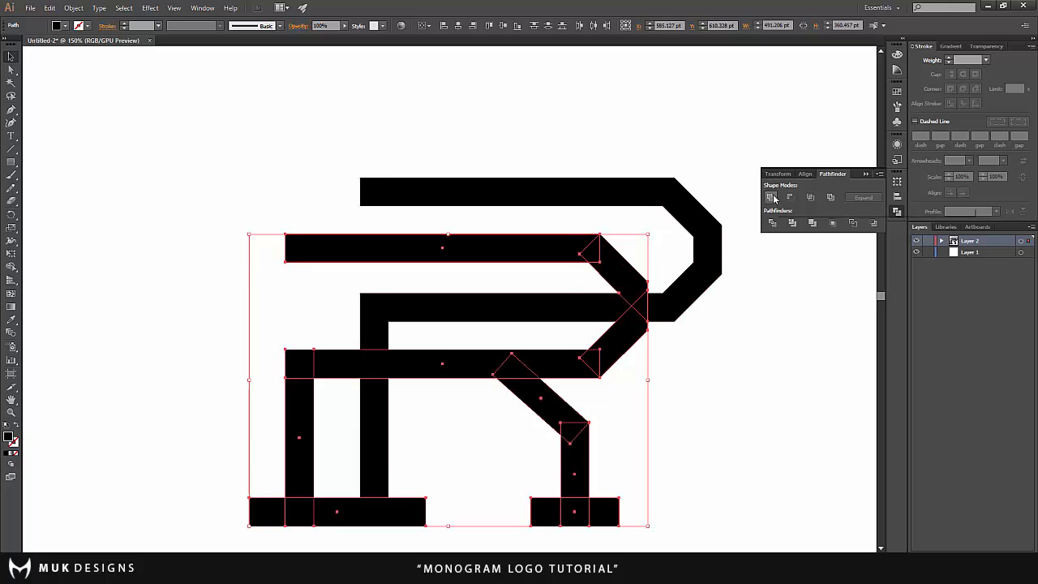
- Unite the R pieces and foot bars with Pathfinder
click(770, 197)
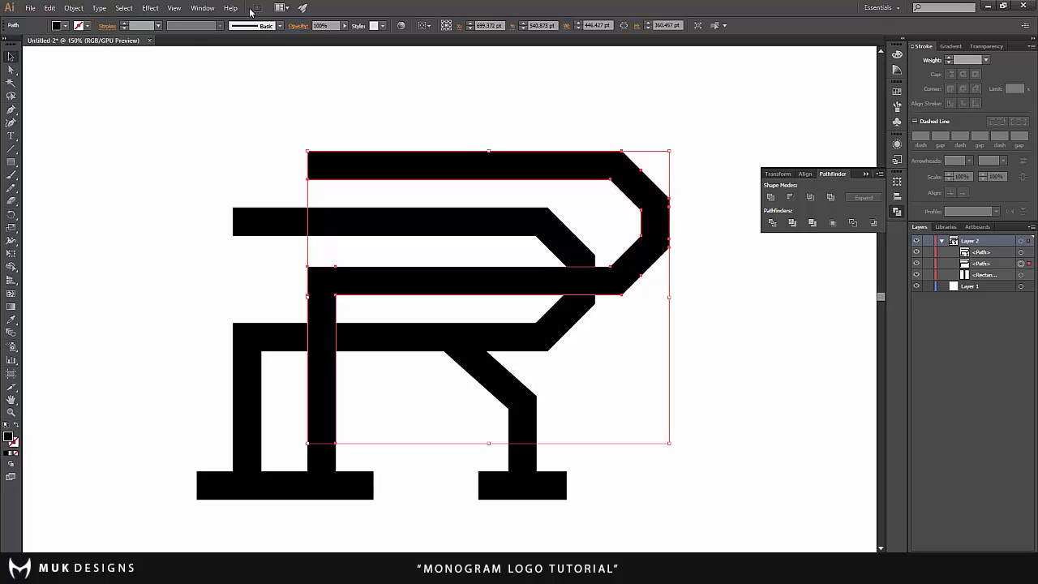
- Give the P a thinner outside-aligned stroke and outline it into a filled shape
click(202, 7)
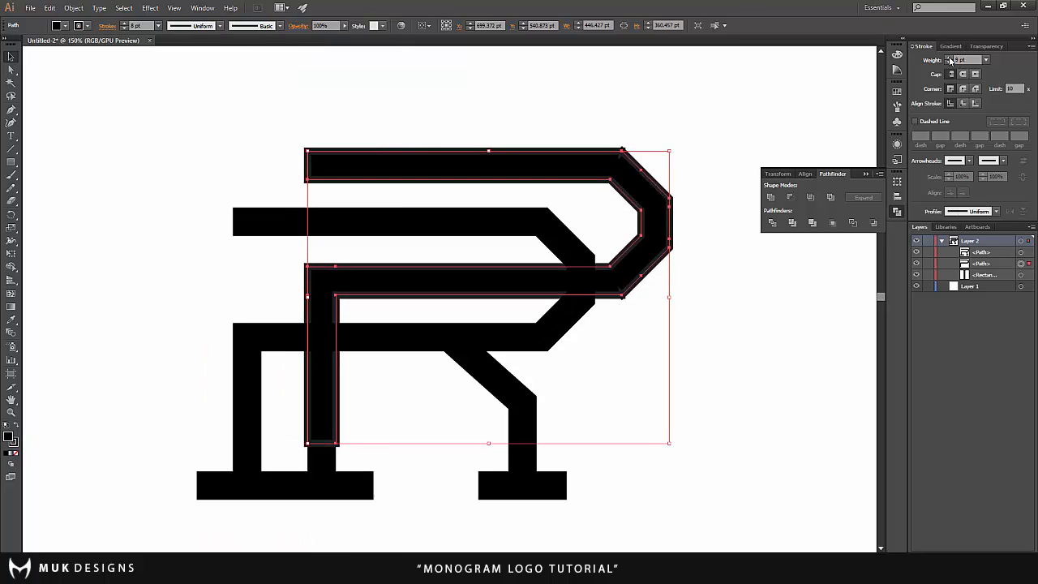
click(976, 103)
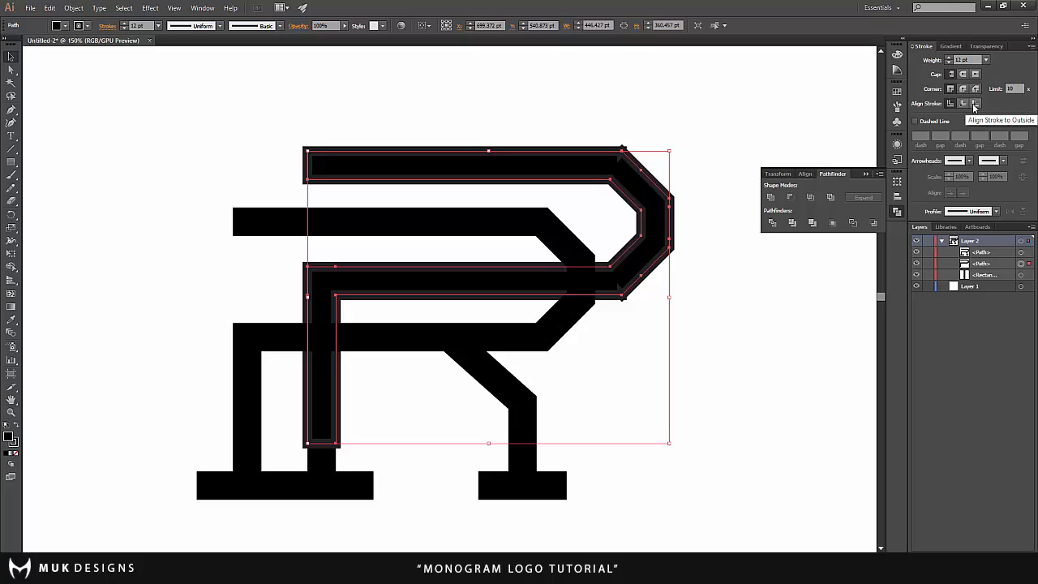
click(976, 103)
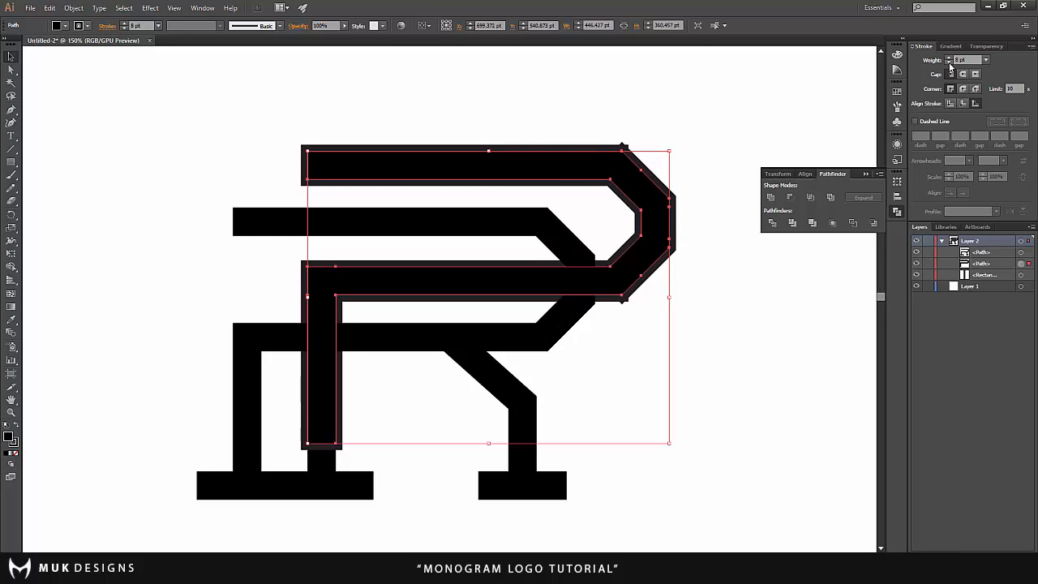
click(980, 62)
text(7)
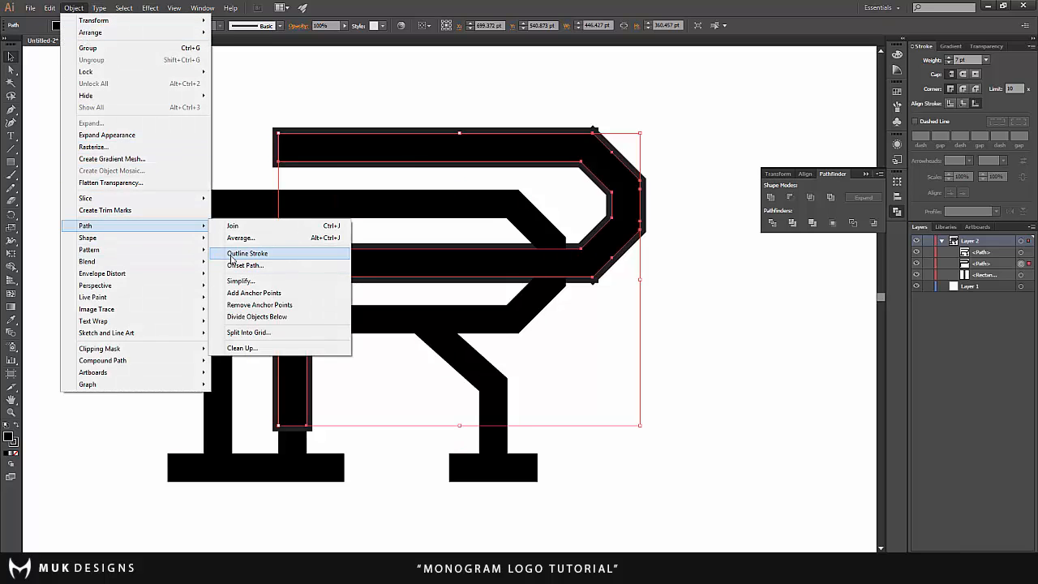
click(247, 253)
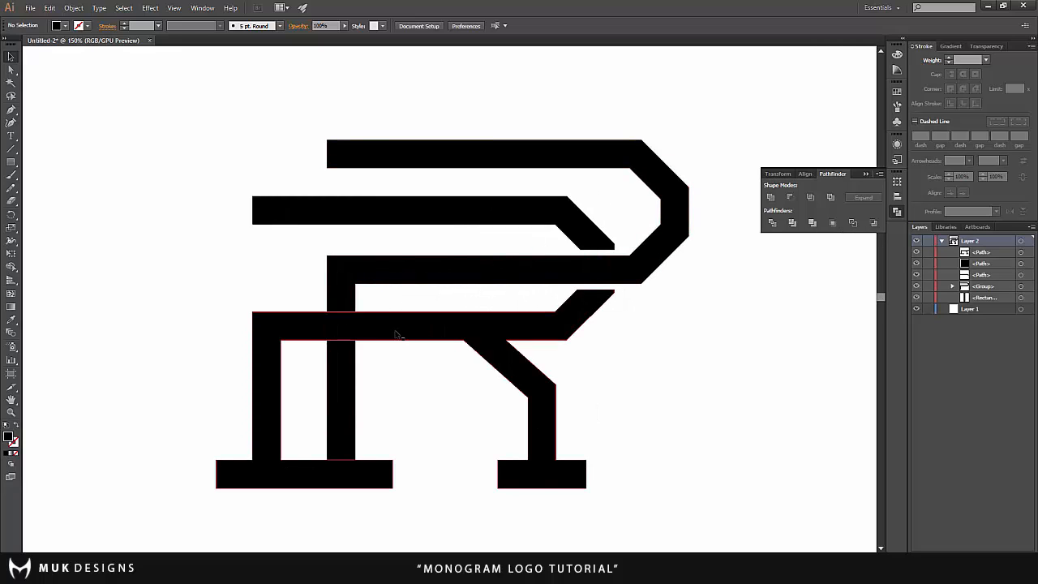
mouse_move(382, 334)
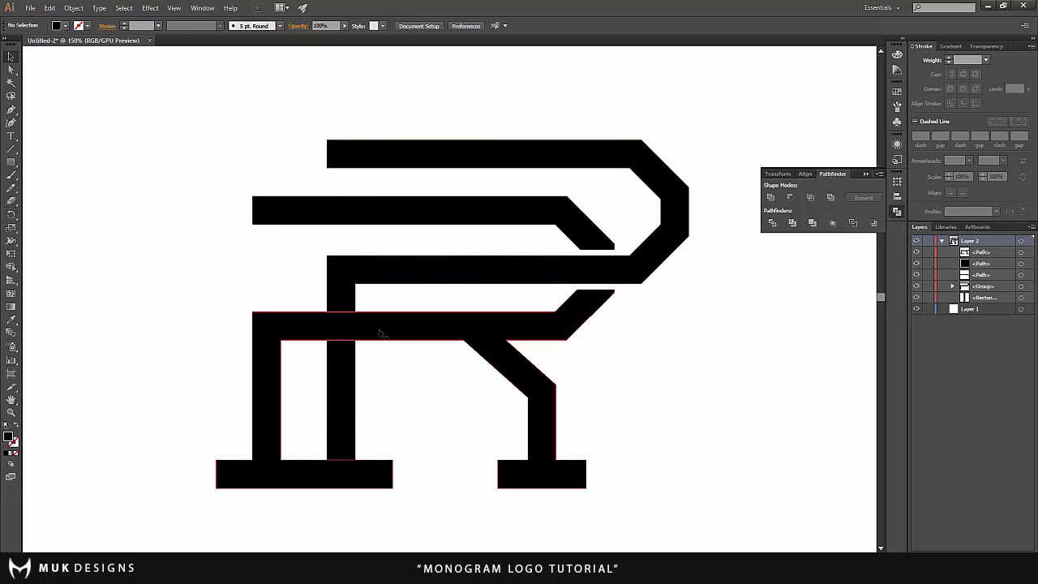
- Select the R and align its stroke to the outside
click(381, 332)
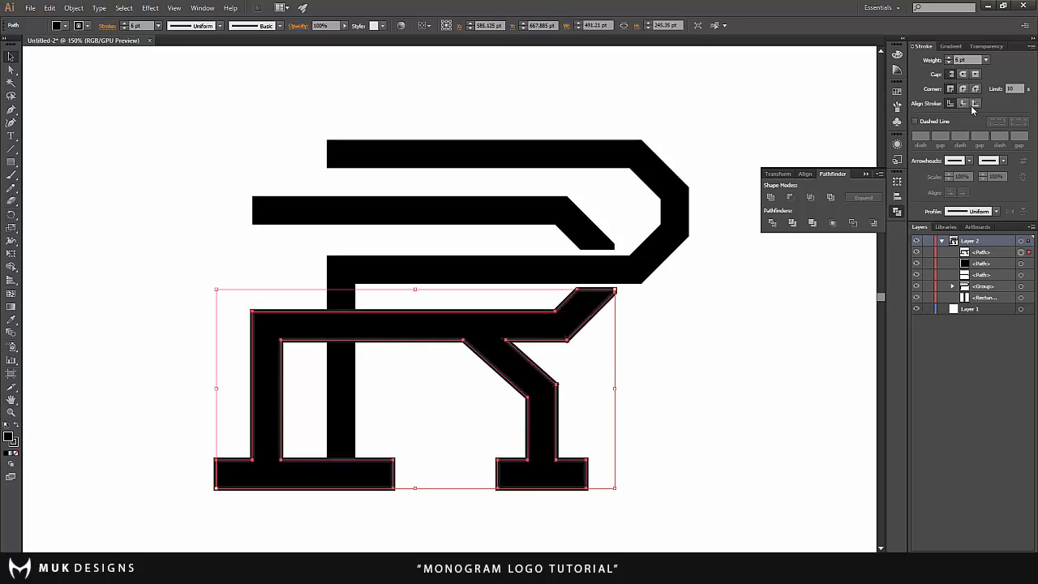
click(986, 58)
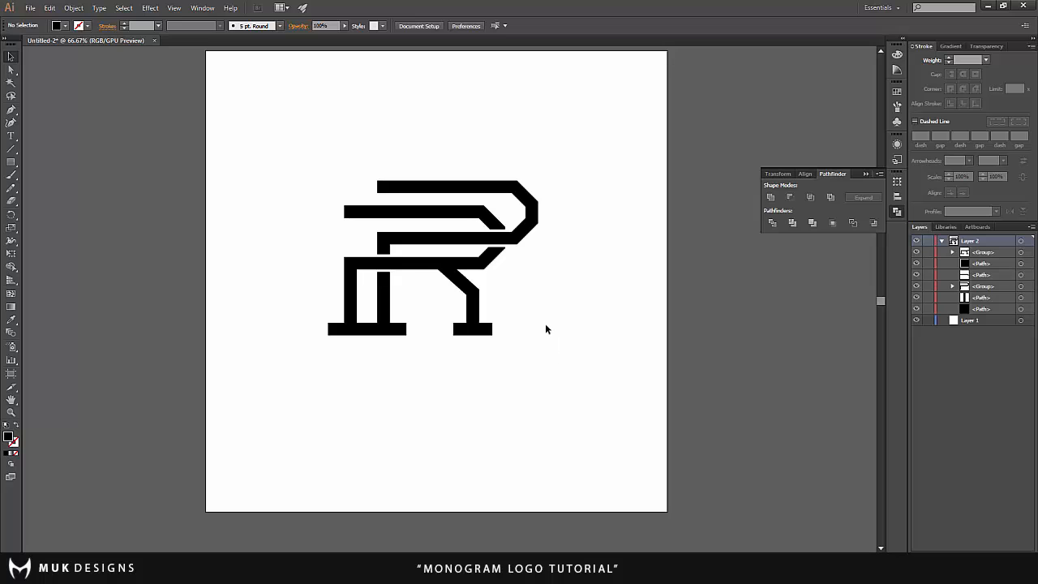
- Select every piece of the finished PR monogram with Ctrl+A
key(ctrl+a)
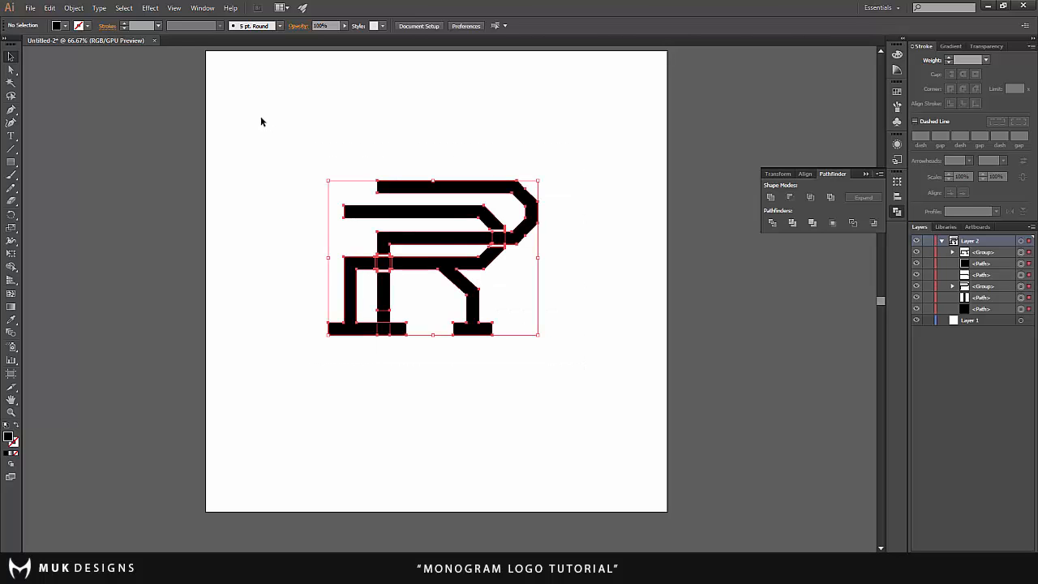